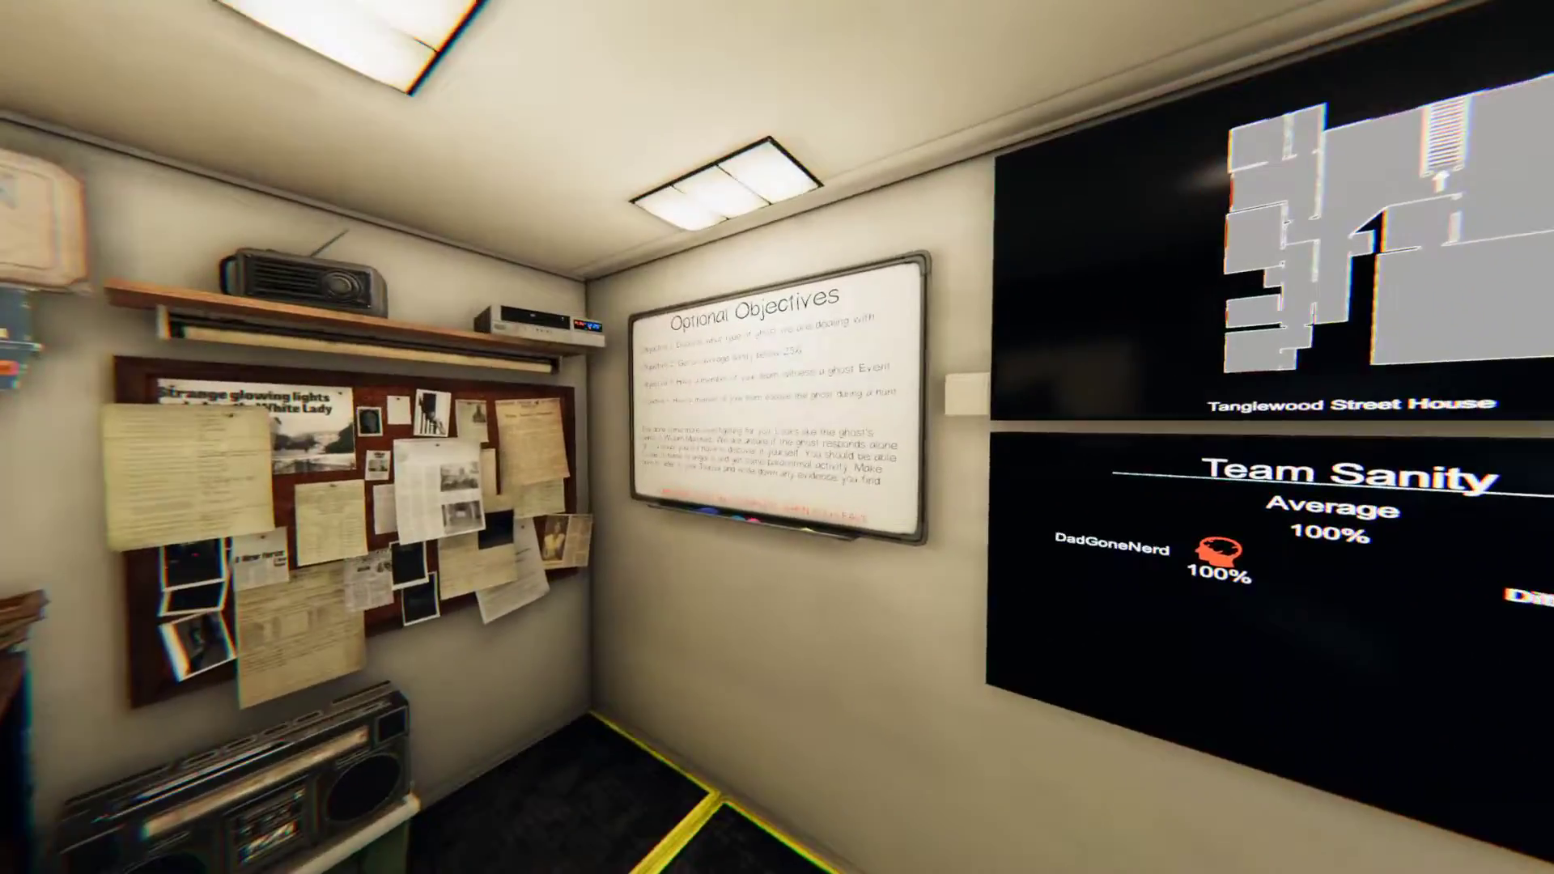
mouse_move(777, 437)
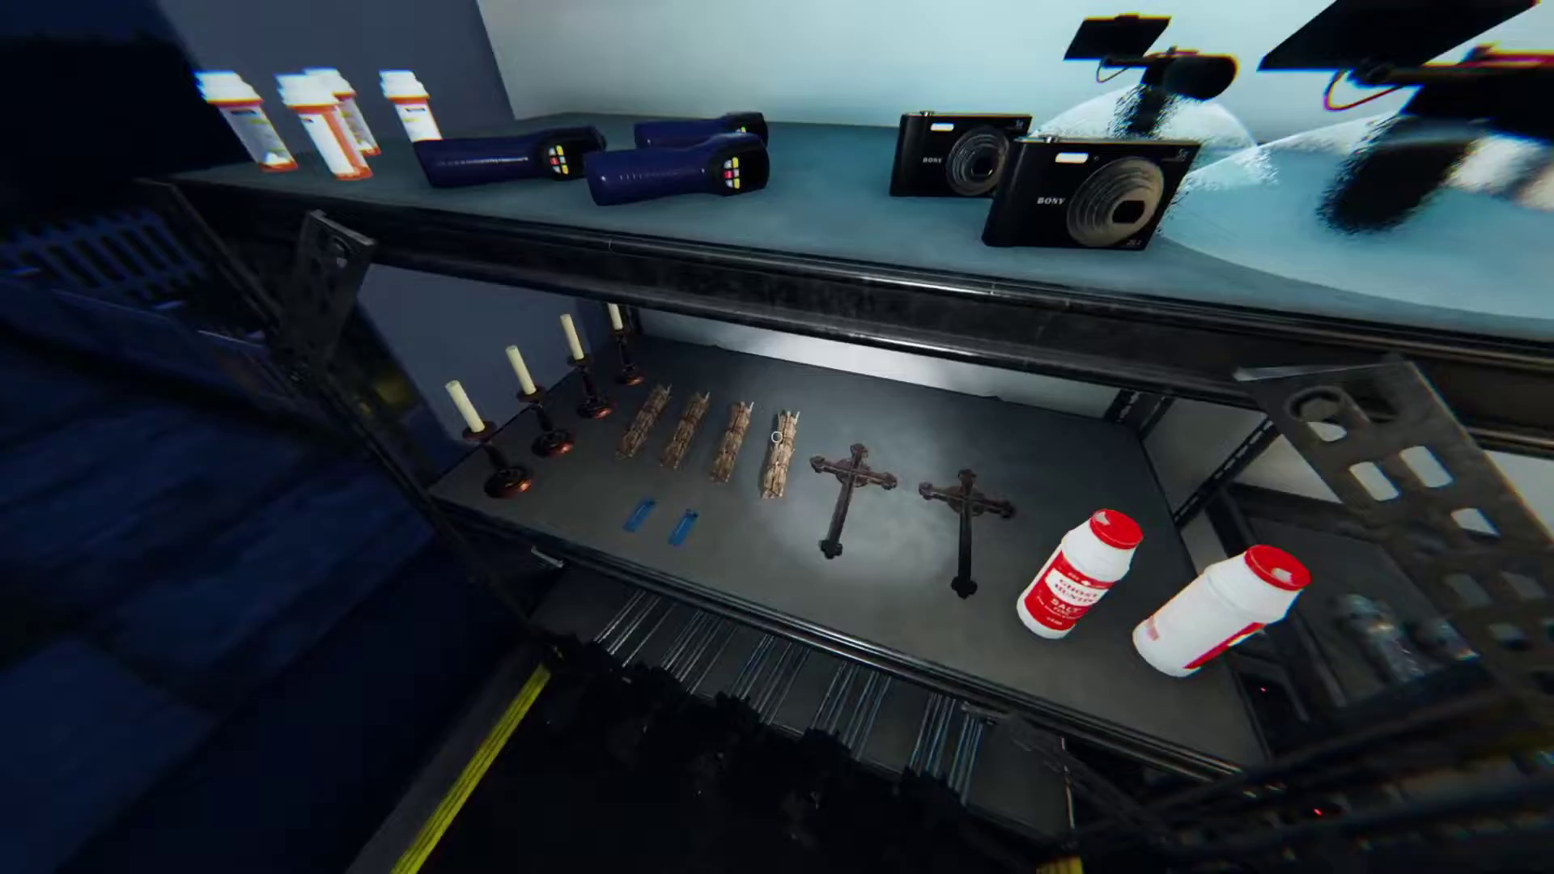
mouse_move(777, 437)
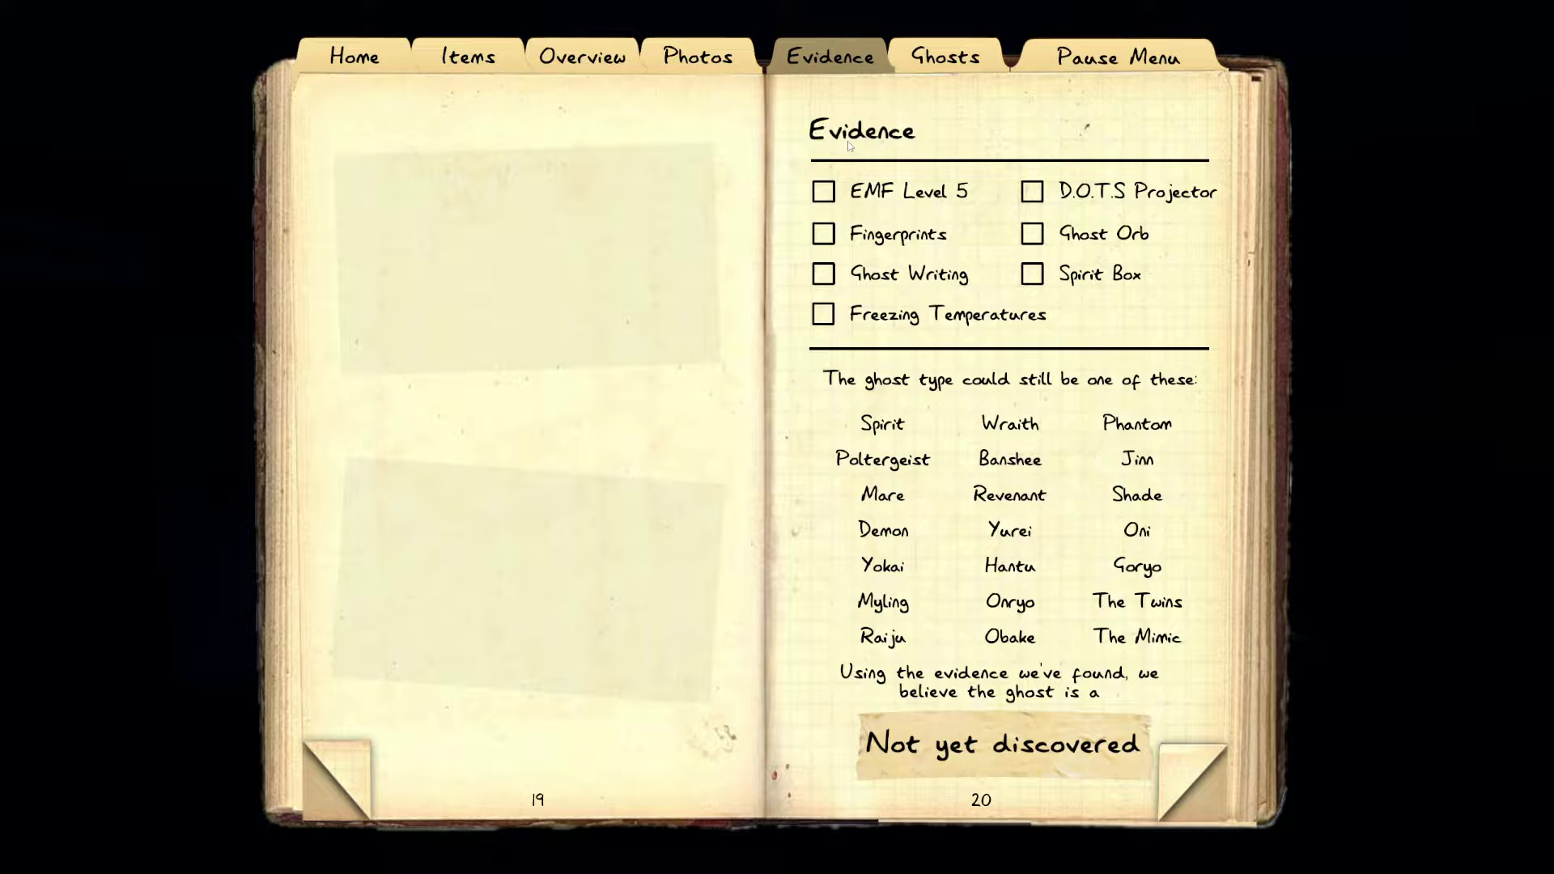
Tick EMF Level 5 and Freezing Temperatures as found evidence, then put the journal away.
click(824, 191)
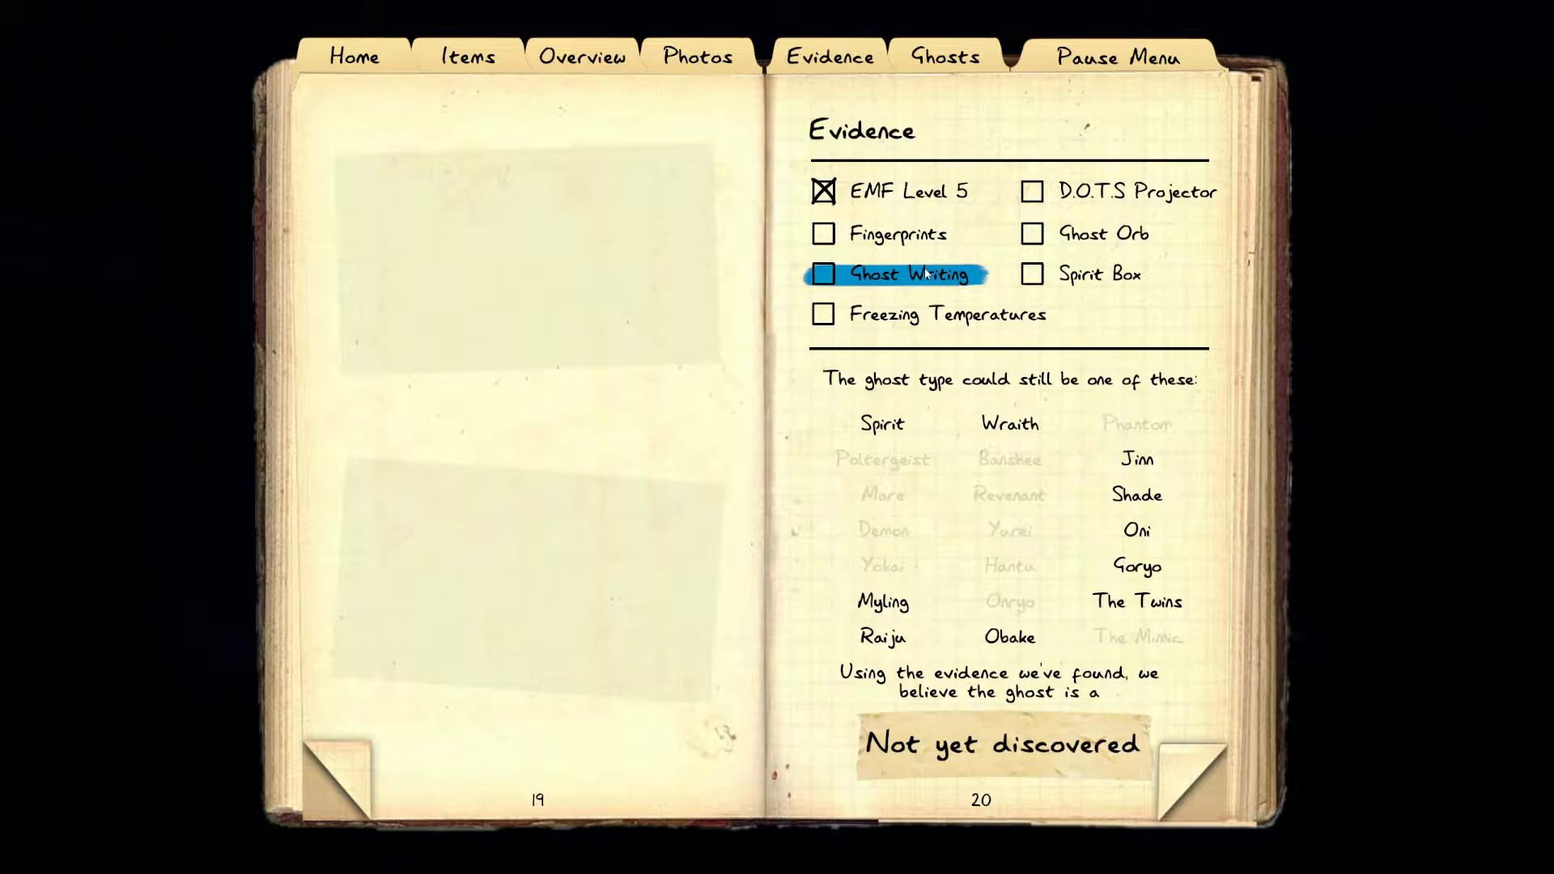
click(822, 312)
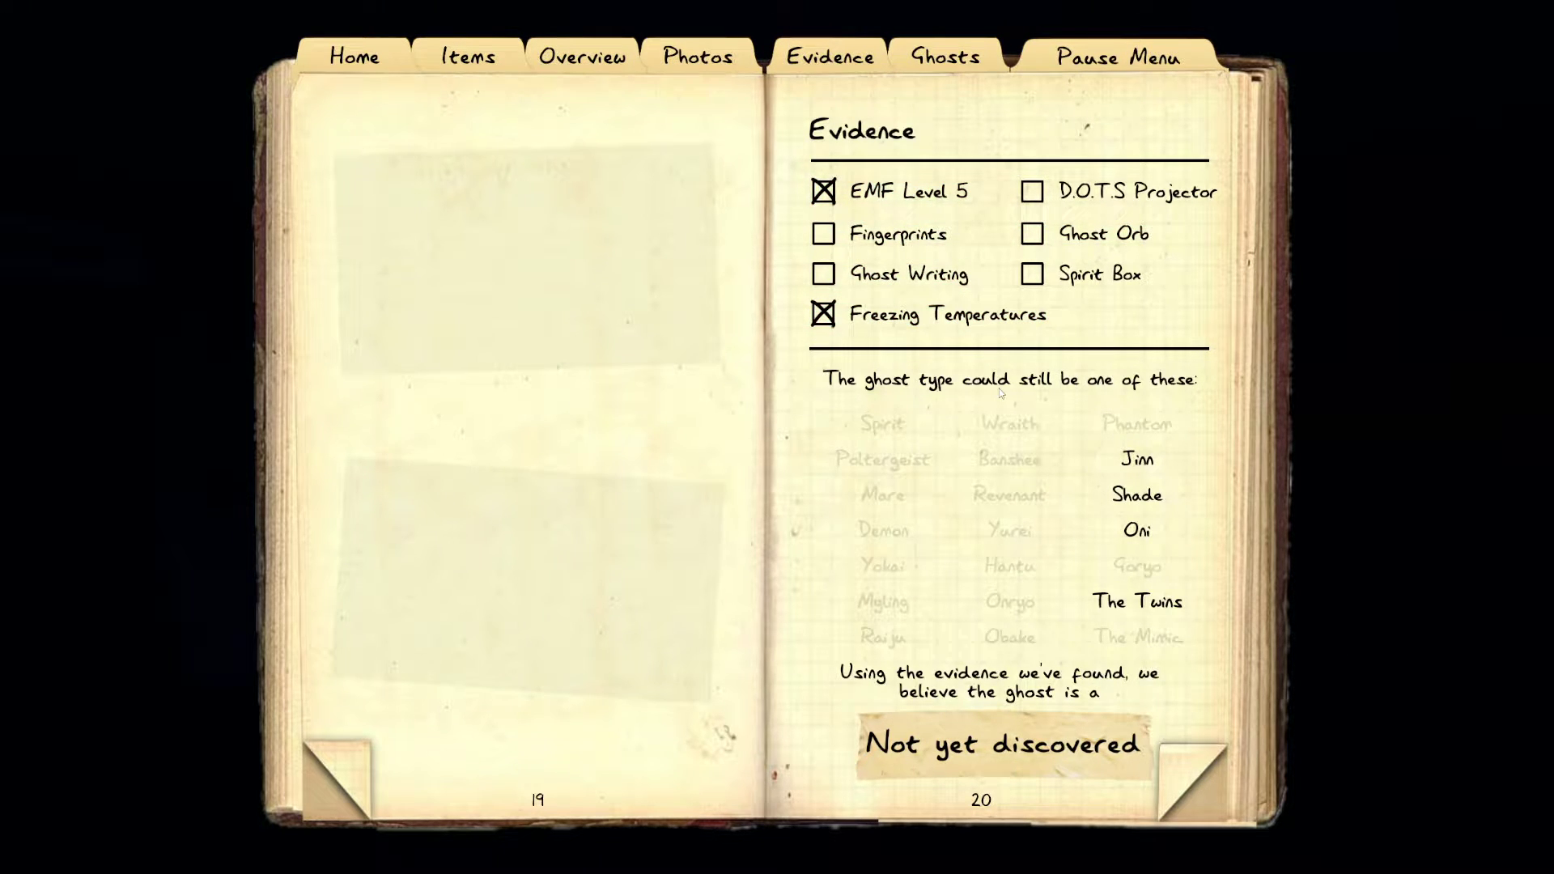
key(escape)
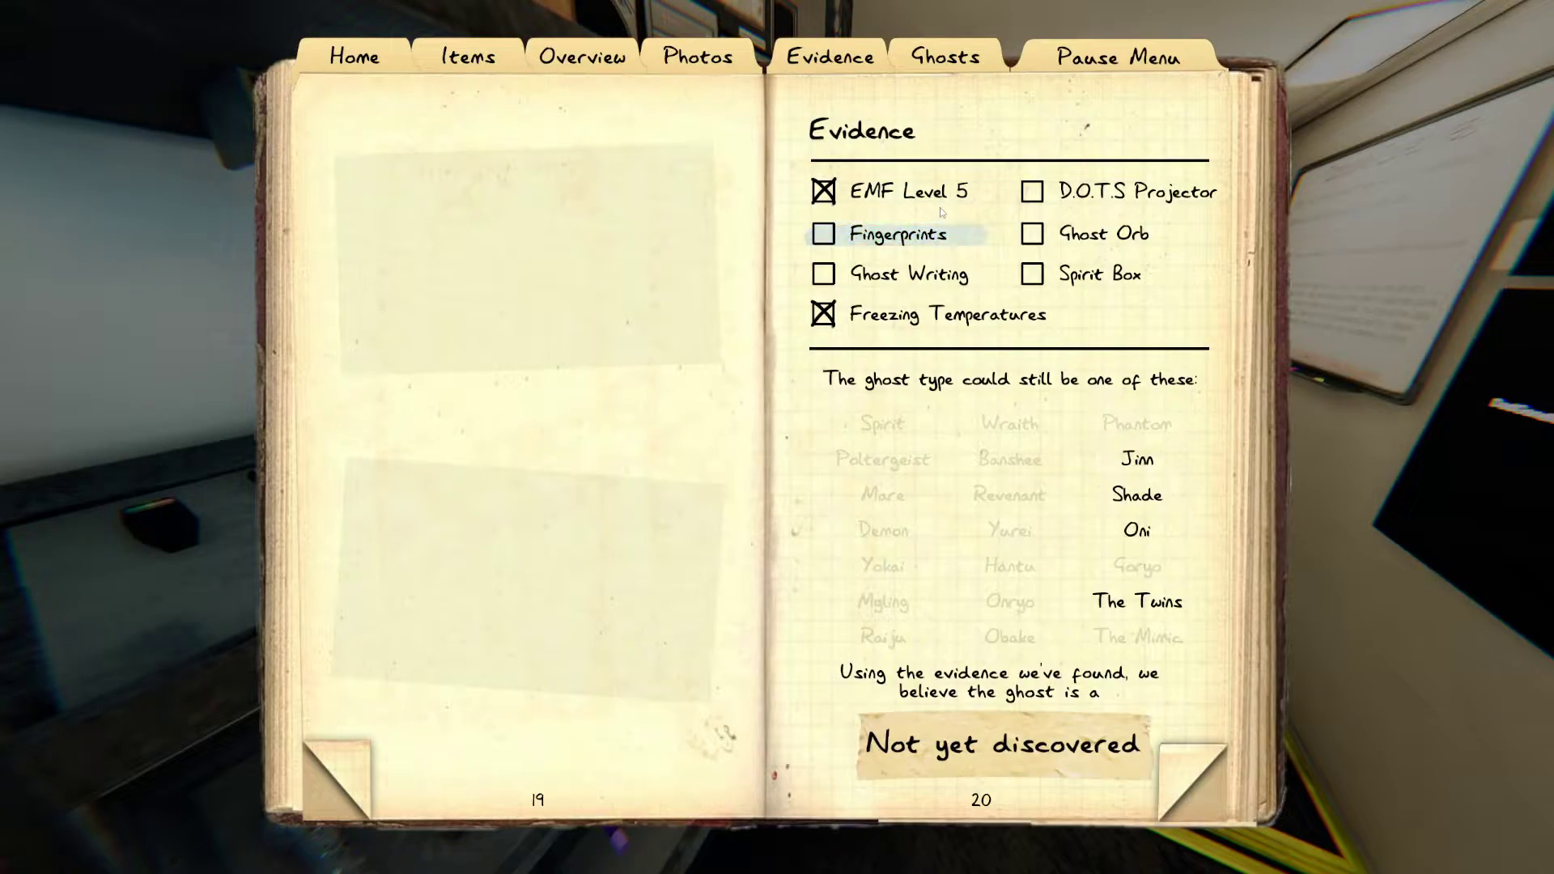
Close the journal and head out of the truck toward the house's front door.
click(1136, 495)
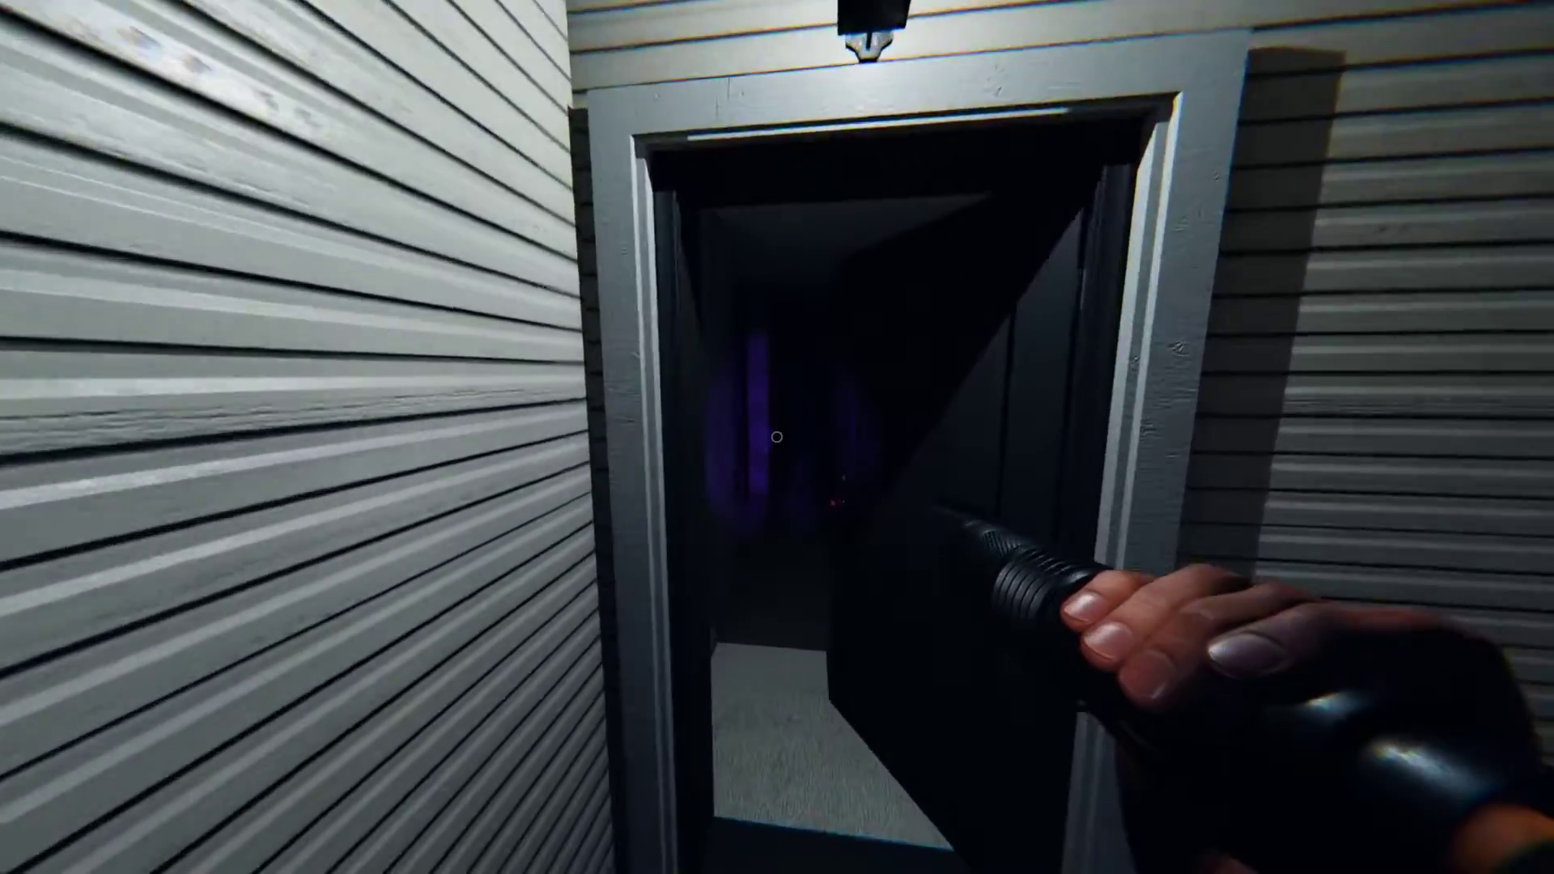
key(j)
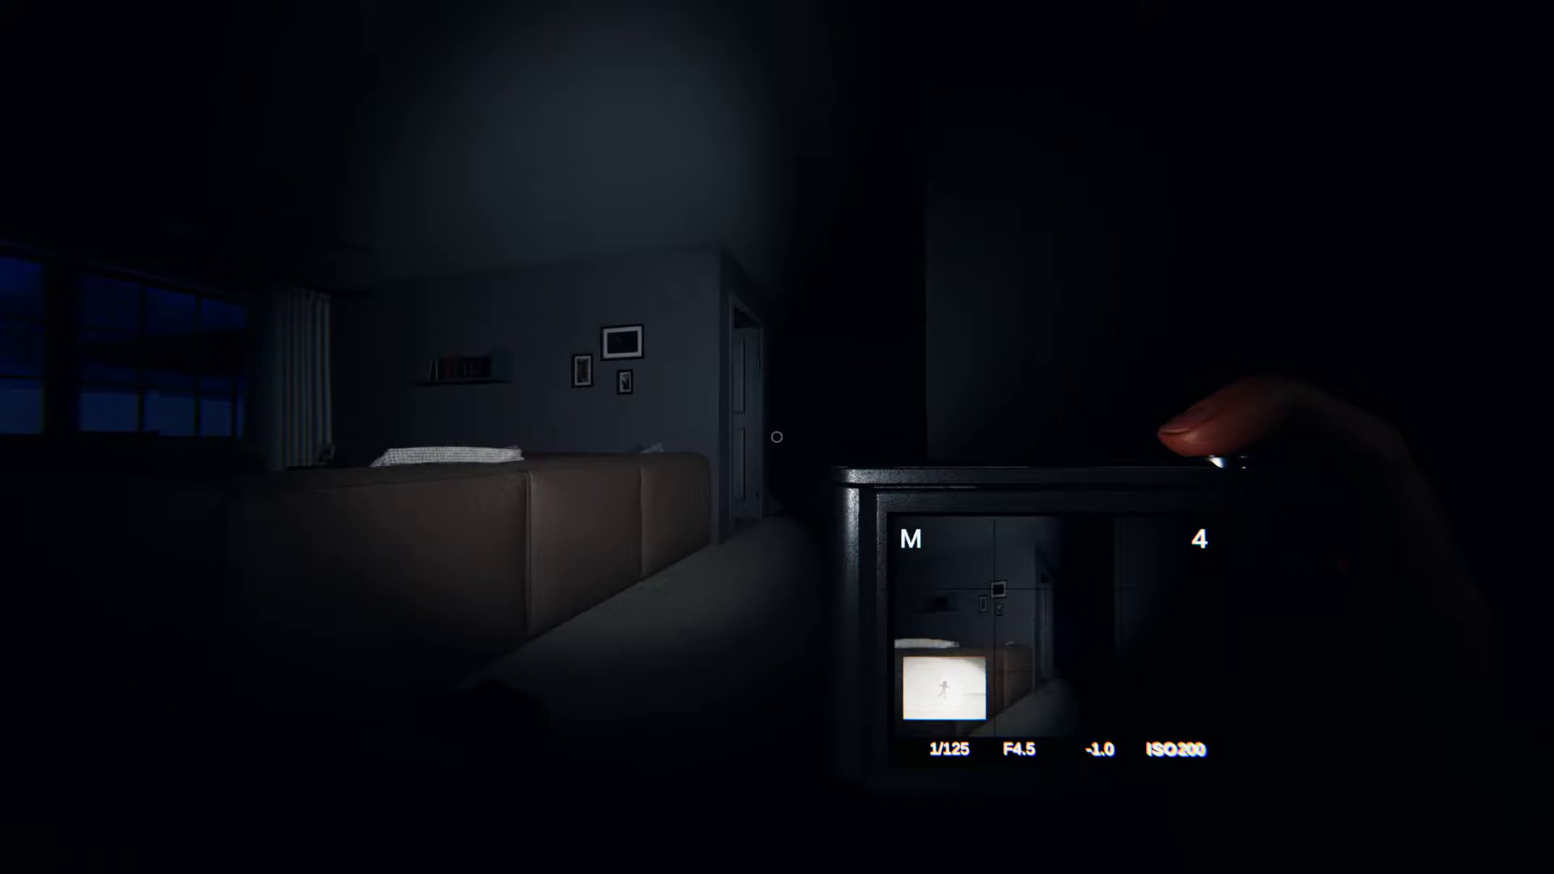
Take a photo of the living room with the handheld camera.
click(1204, 456)
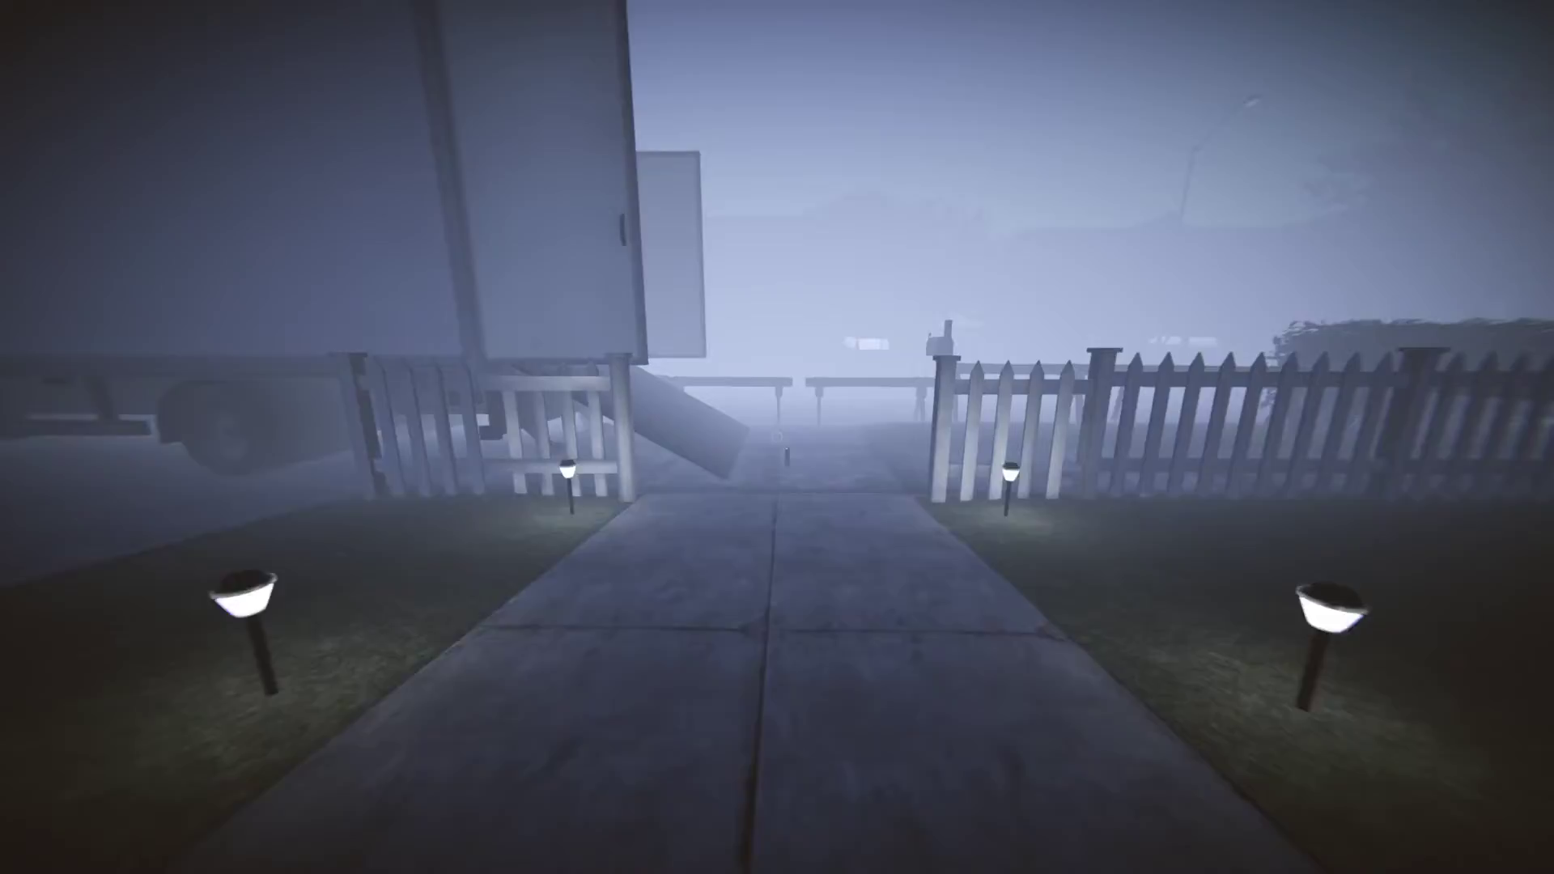
mouse_move(777, 437)
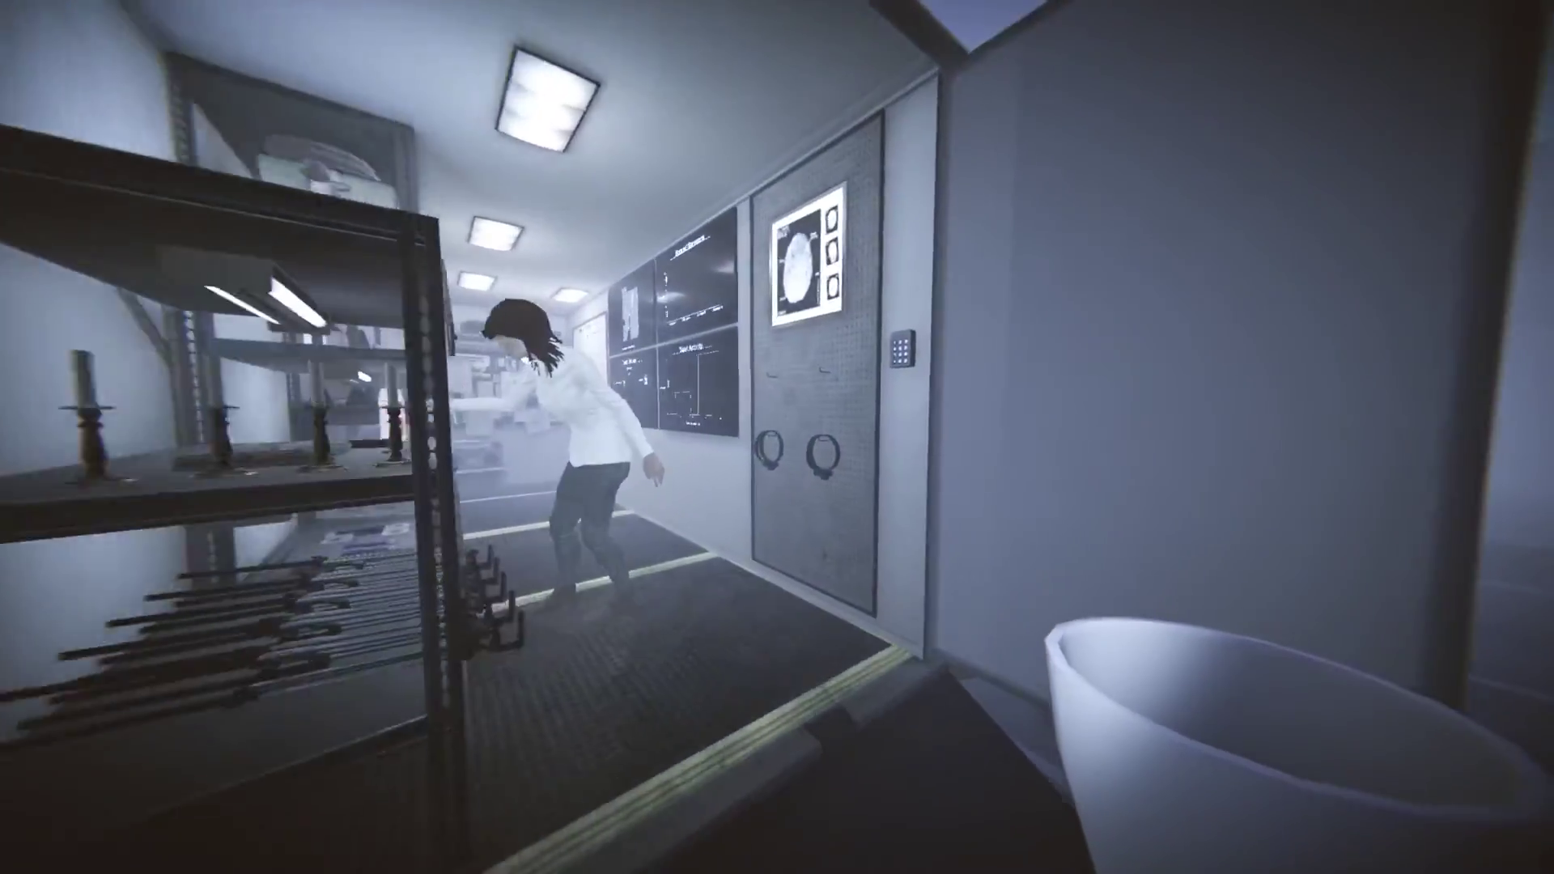
mouse_move(777, 437)
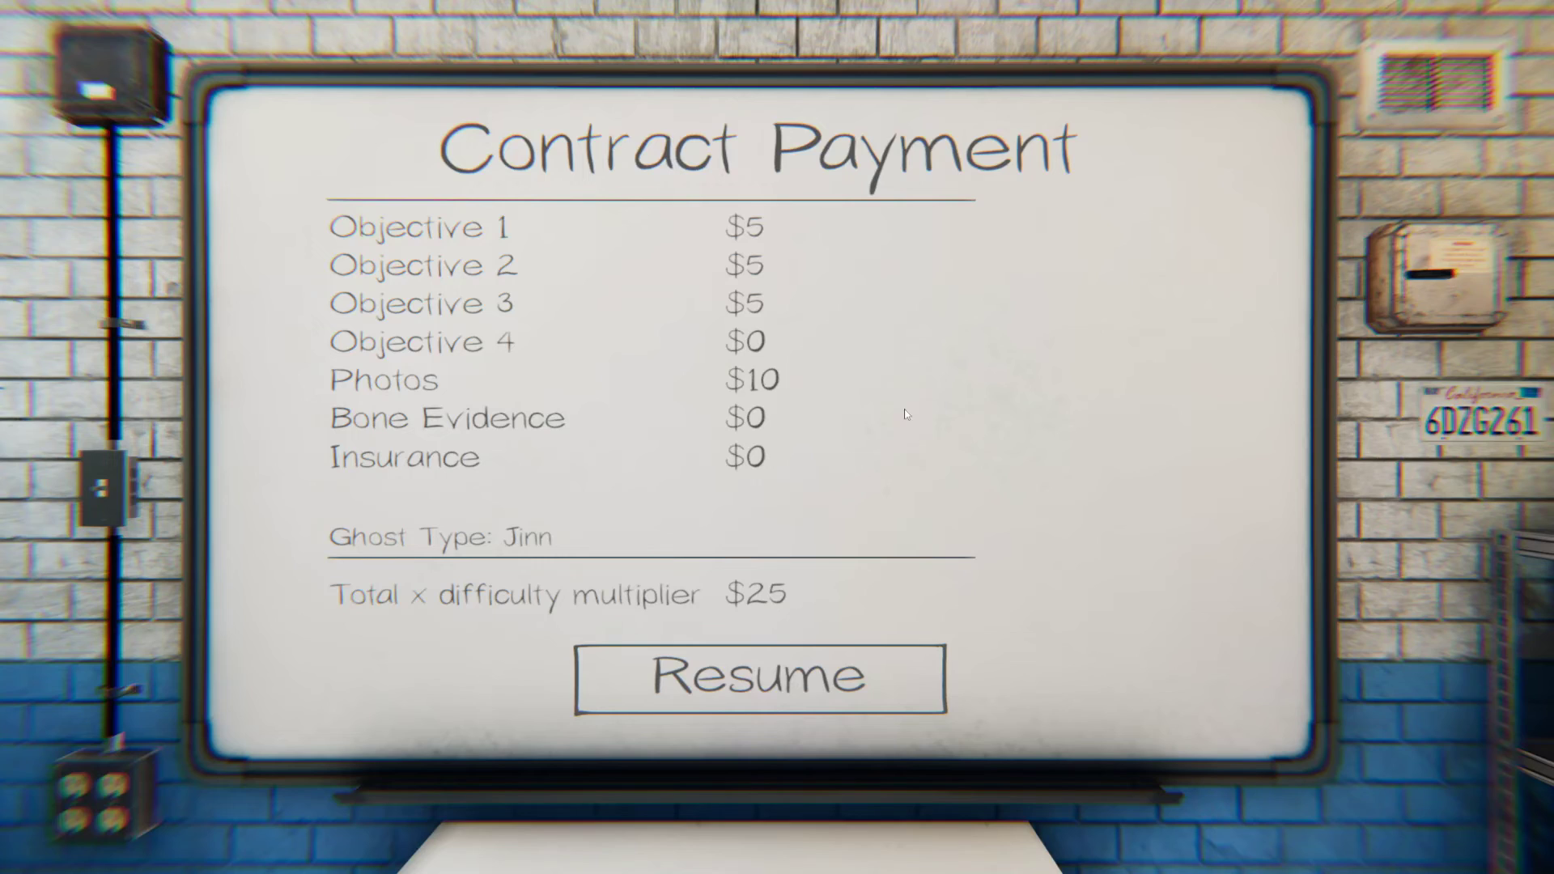
mouse_move(971, 468)
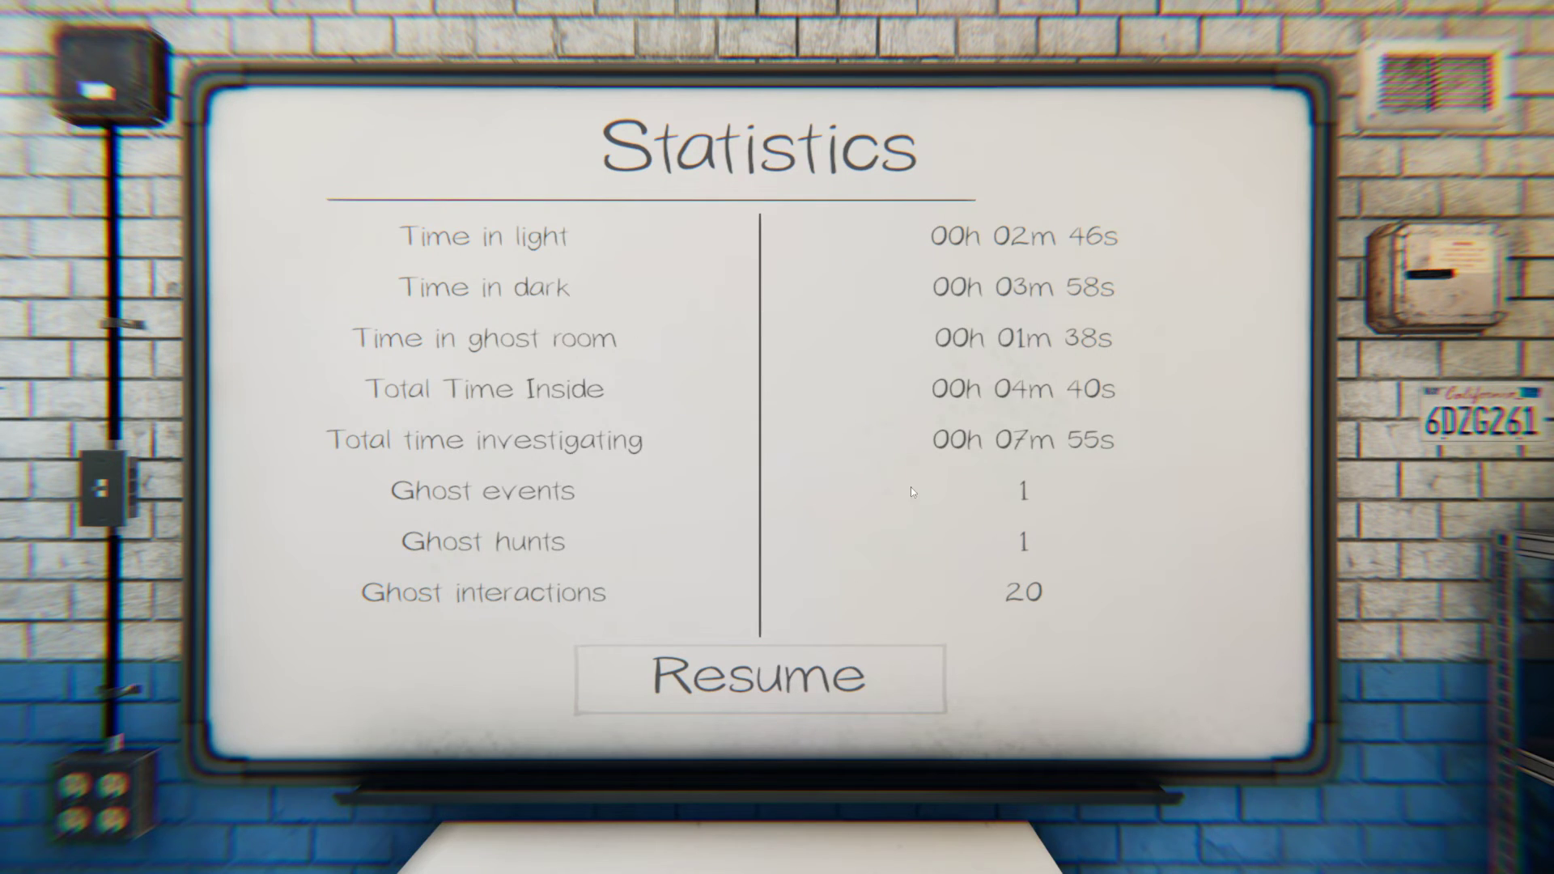
mouse_move(947, 487)
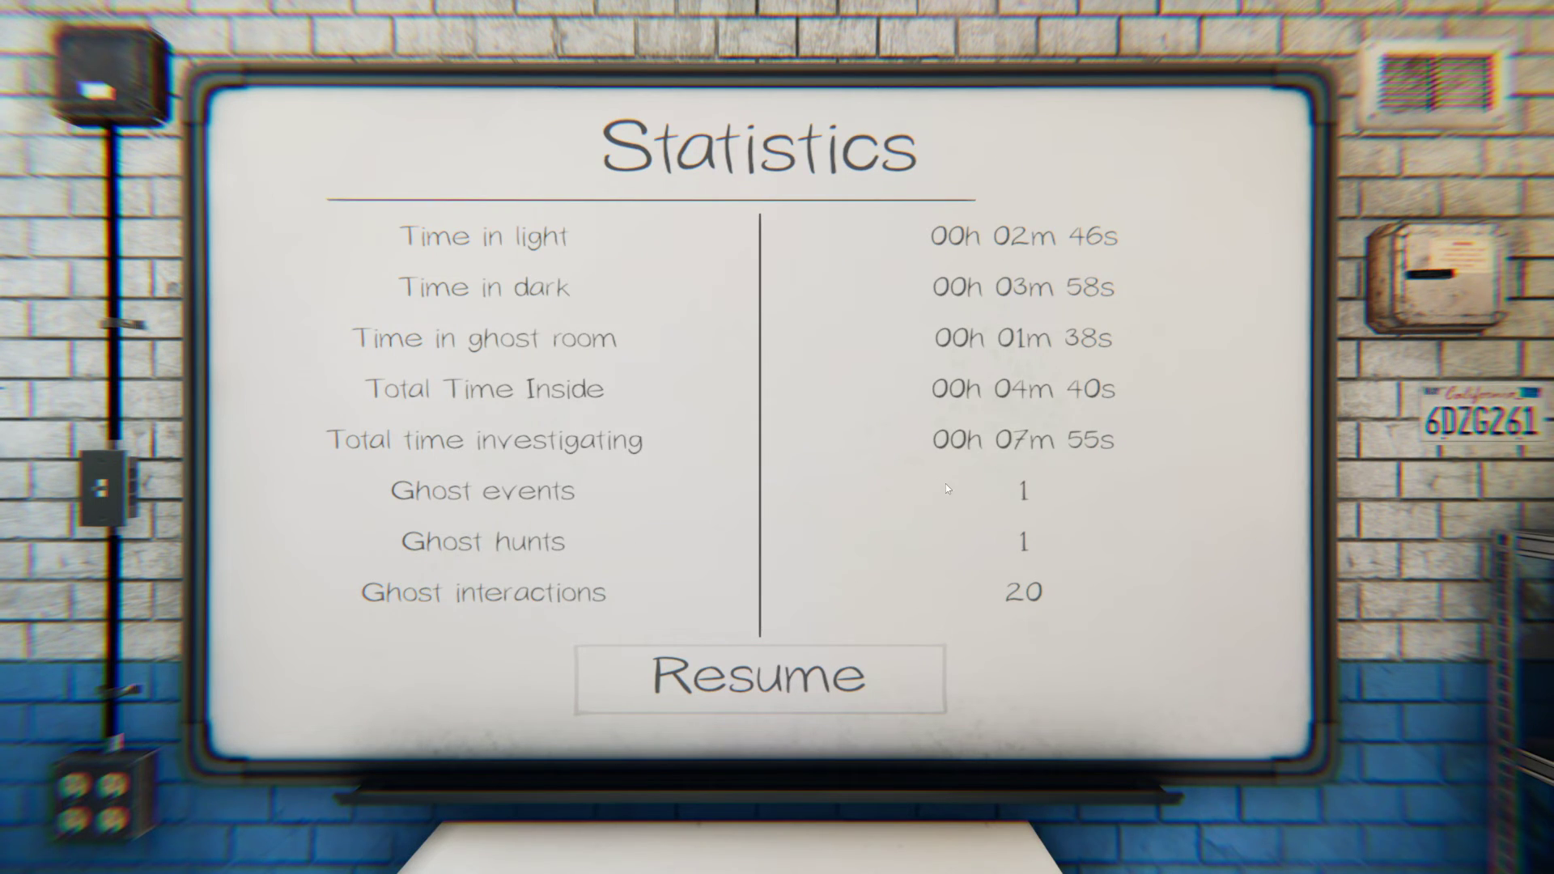